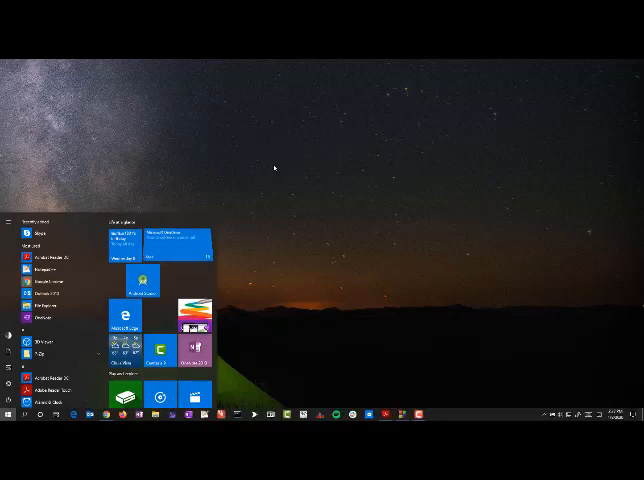
# Launch Command Prompt from the Start menu search for cmd
pyautogui.write('cmd')
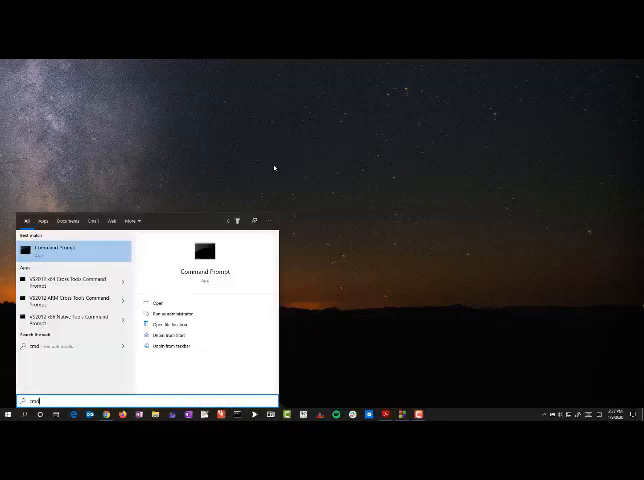
pyautogui.click(160, 306)
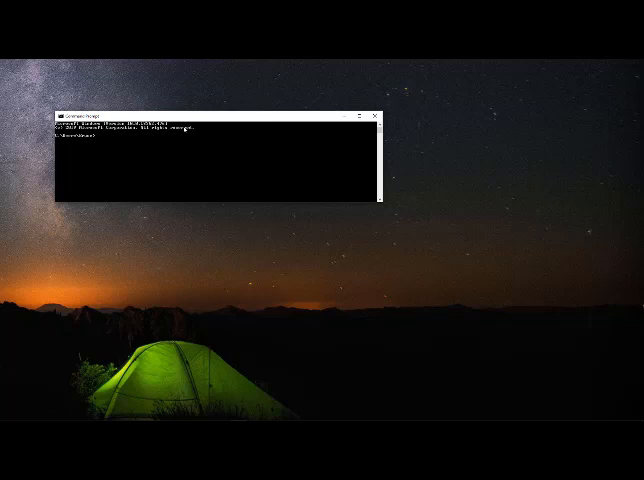
pyautogui.moveTo(390, 138)
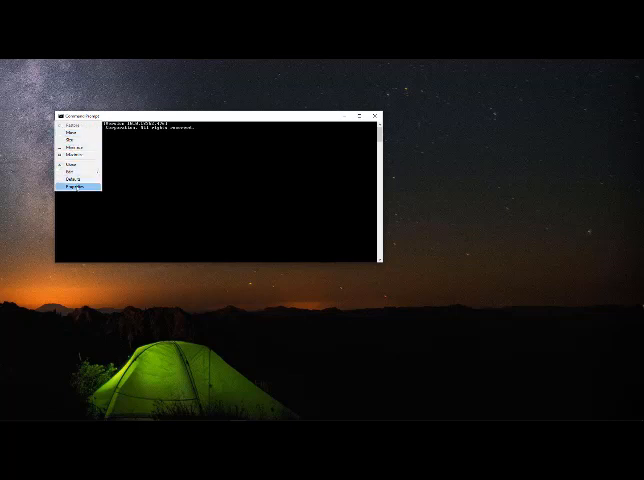
# In the console Properties, choose a larger font and green text colour, then apply
pyautogui.click(78, 186)
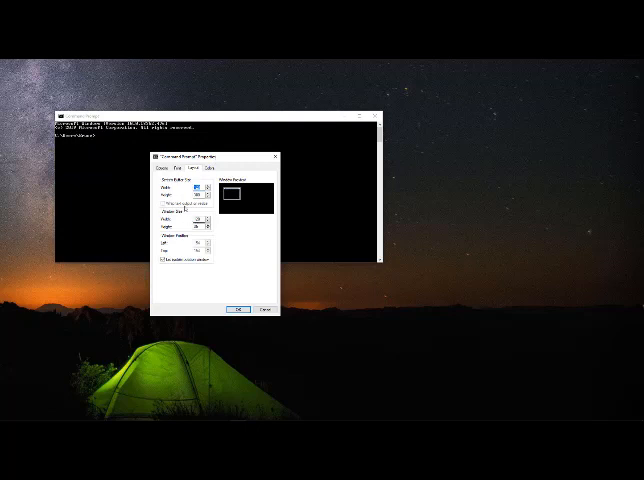
pyautogui.click(182, 170)
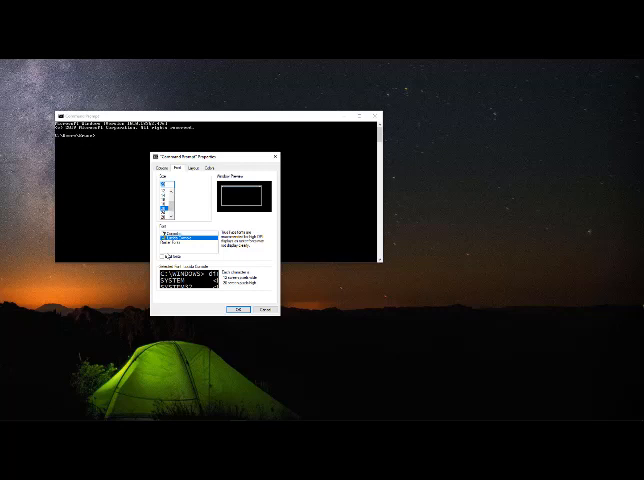
pyautogui.click(204, 168)
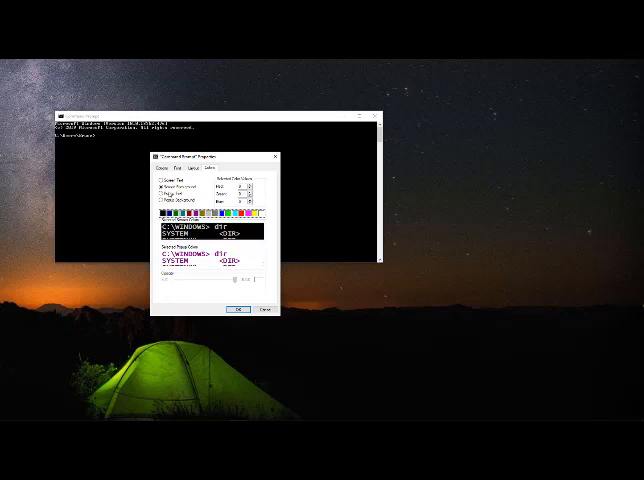
pyautogui.click(152, 176)
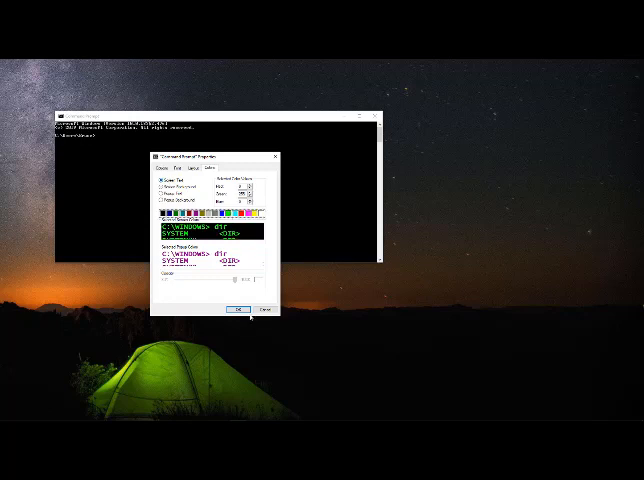
pyautogui.click(240, 306)
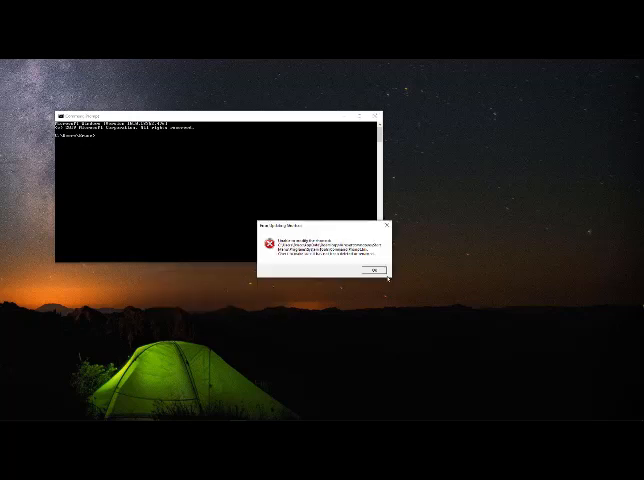
# Dismiss the settings error and run gcc with no input files to confirm it is installed
pyautogui.click(376, 272)
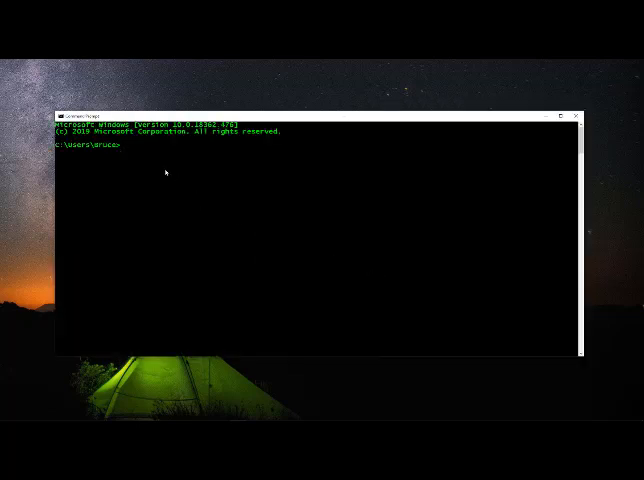
pyautogui.write('gcc')
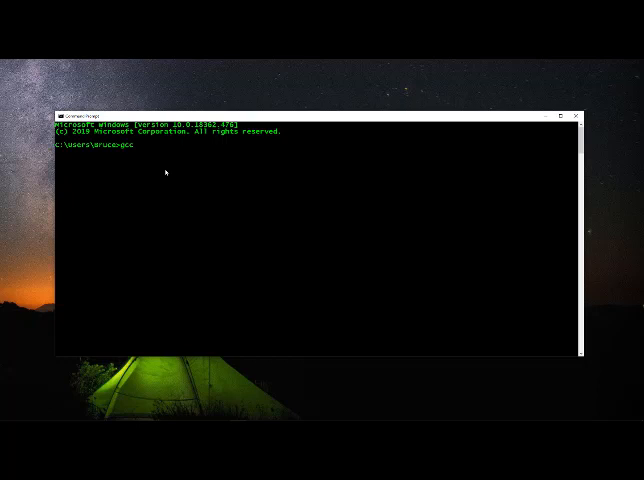
pyautogui.press('Return')
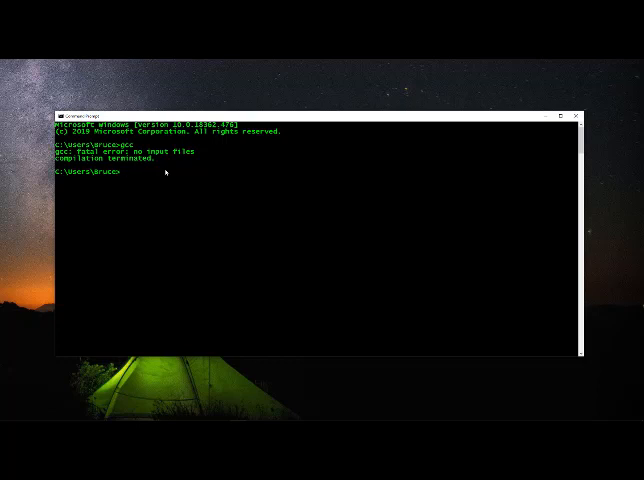
pyautogui.moveTo(90, 202)
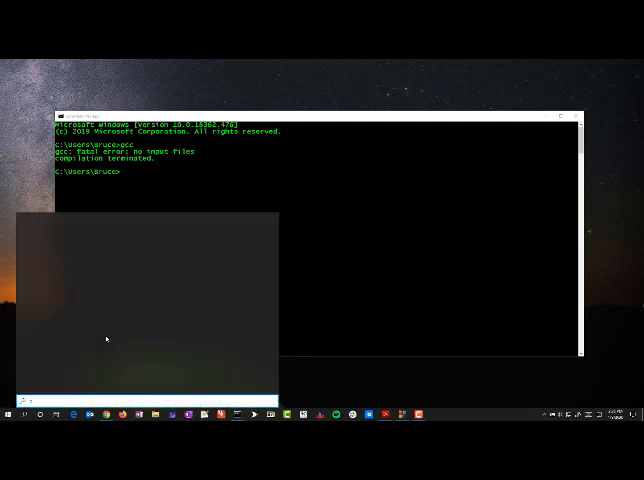
# Start a second command prompt window and begin listing the user folder
pyautogui.write('cmd')
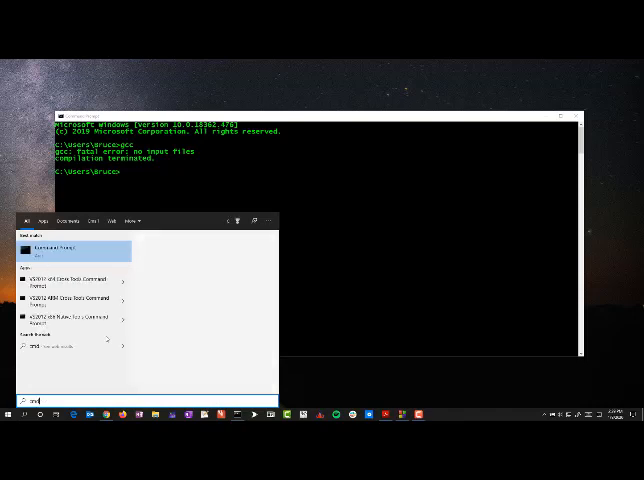
pyautogui.click(64, 252)
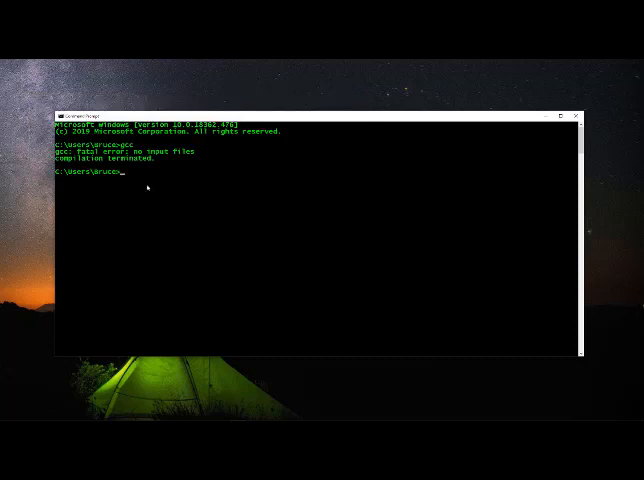
pyautogui.moveTo(144, 184)
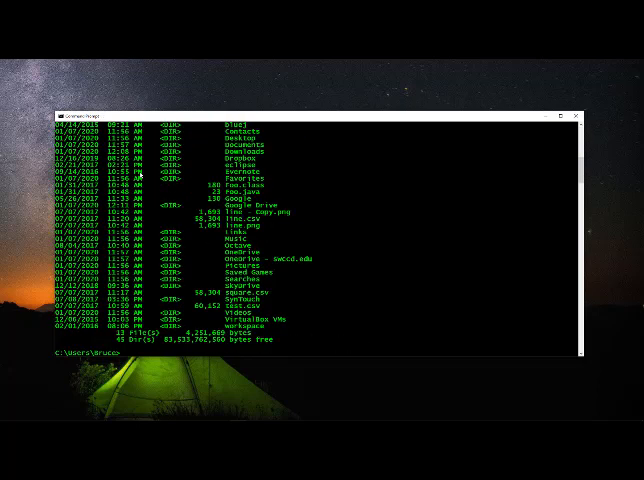
pyautogui.write('cl')
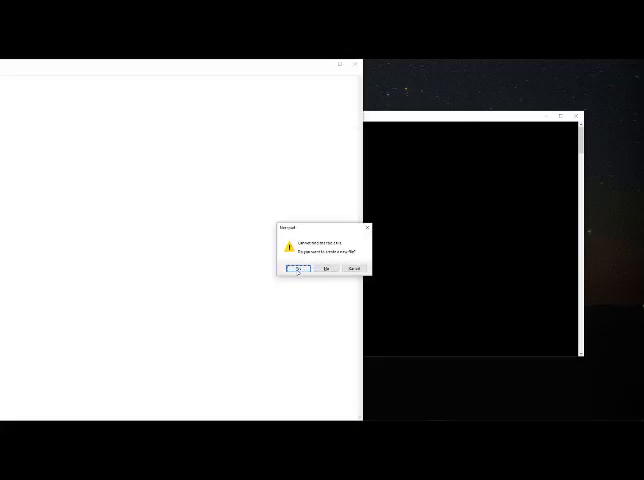
# Agree to create the missing foo.c file so Notepad opens it for editing
pyautogui.click(302, 268)
pyautogui.write('#')
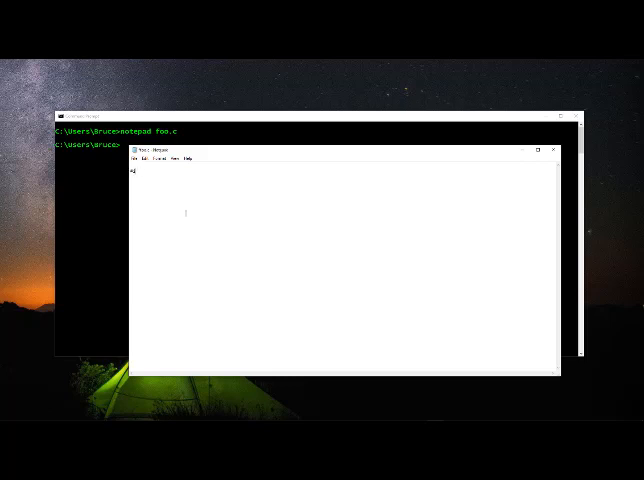
# Write #include<stdio.h> and the int main() header with its opening brace in foo.c
pyautogui.write('include<stdio.h>')
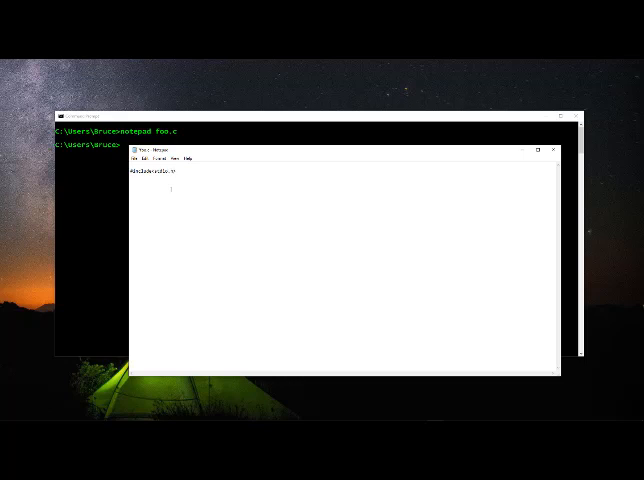
pyautogui.write('#include<stdio.h>')
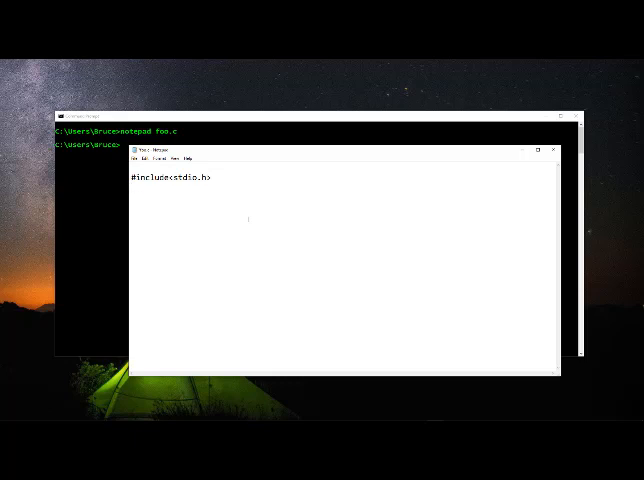
pyautogui.write('int main')
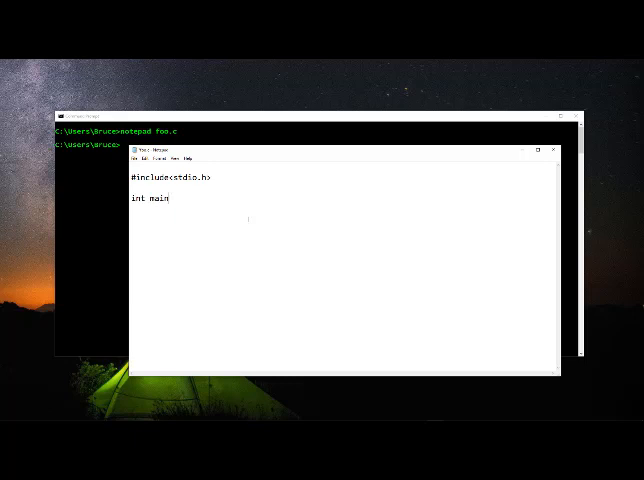
pyautogui.write('()')
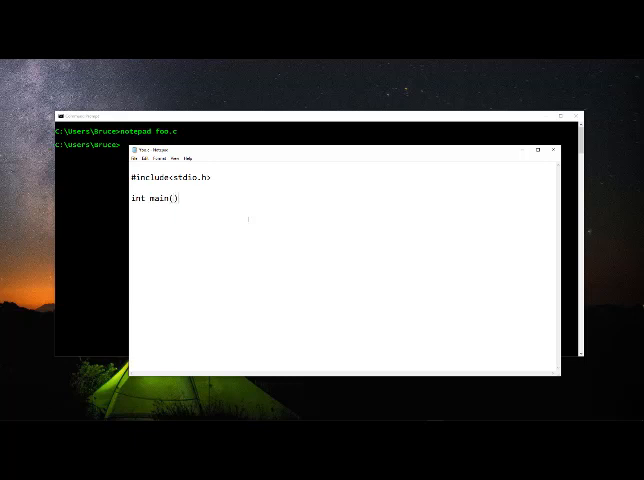
pyautogui.write('{')
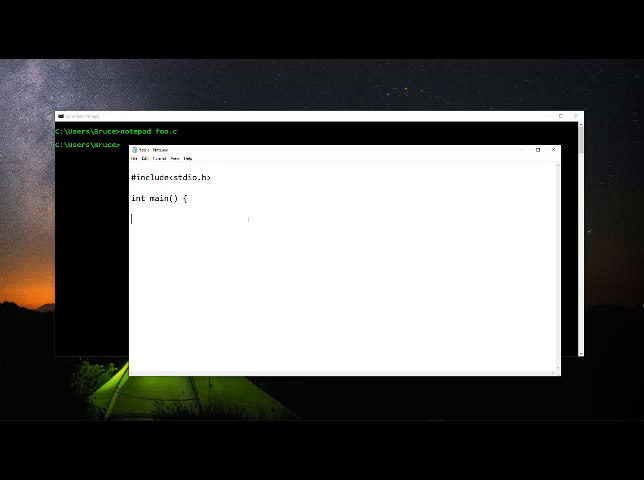
# Add printf printing hello and the return statement to complete main
pyautogui.write('p')
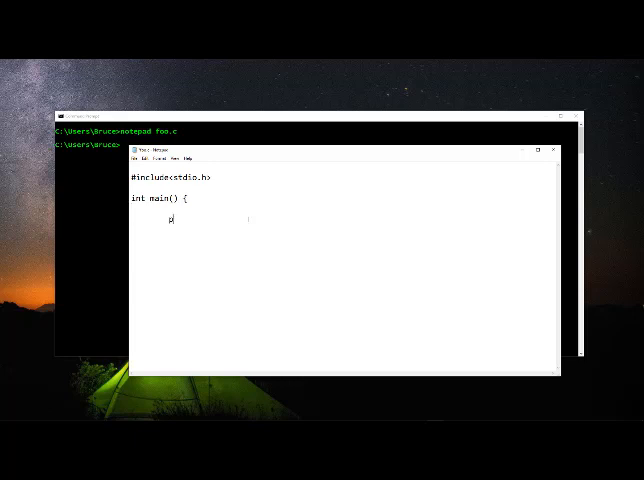
pyautogui.write('printf();')
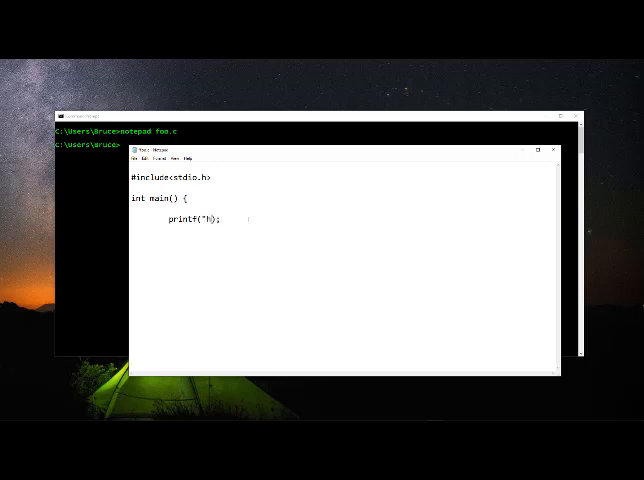
pyautogui.write('ello')
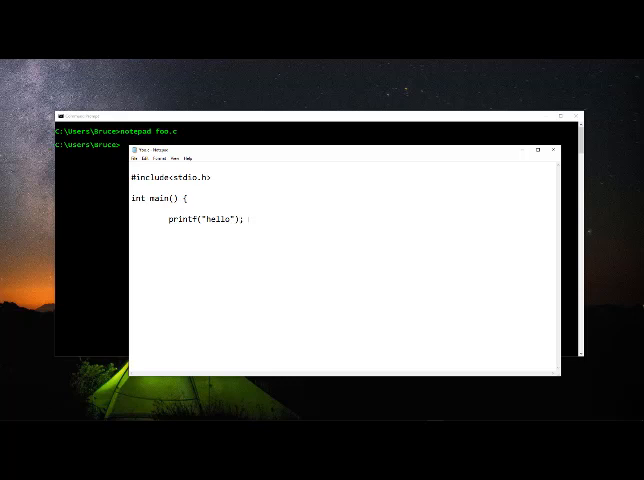
pyautogui.write('return 0;')
pyautogui.write('}')
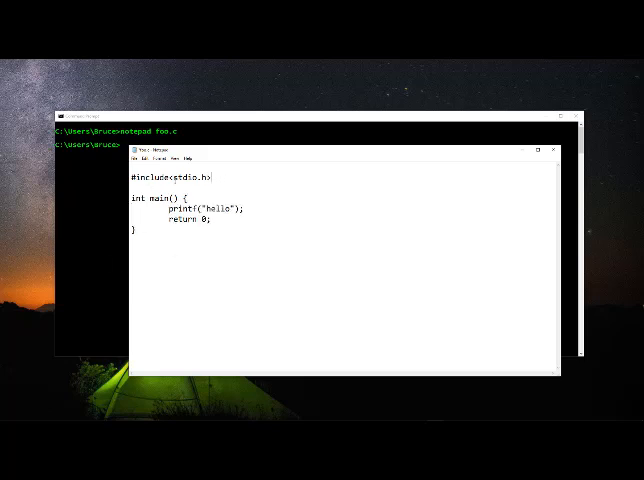
pyautogui.tripleClick(172, 176)
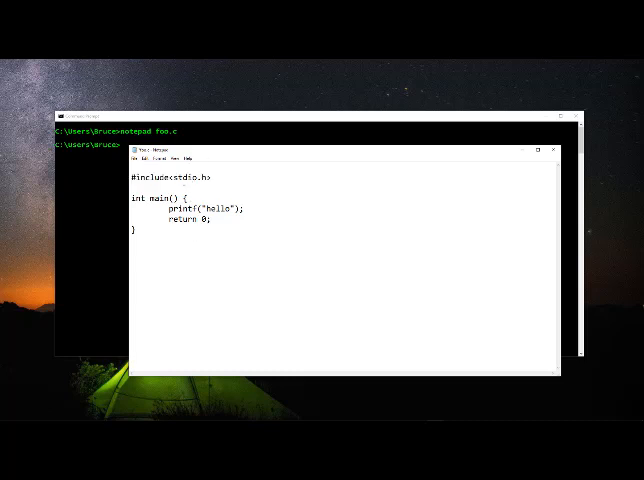
pyautogui.doubleClick(180, 208)
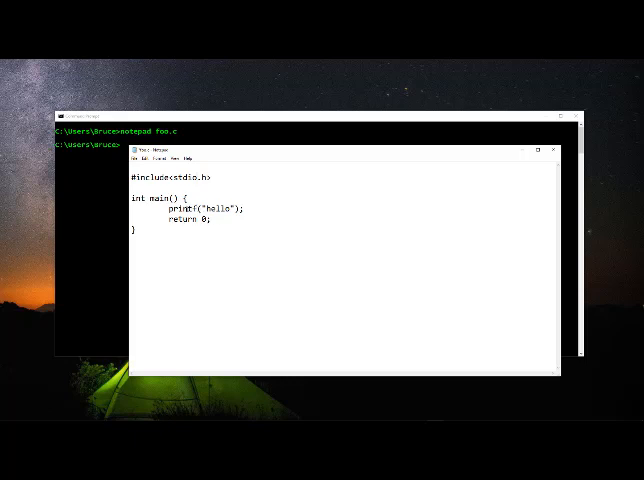
pyautogui.doubleClick(184, 208)
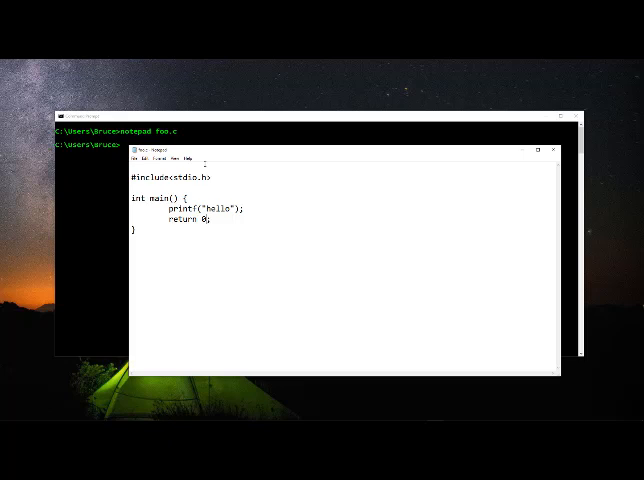
# List the folder with dir and dir fo*, and place the prompt beside the foo.c source
pyautogui.moveTo(340, 148); pyautogui.dragTo(446, 148)
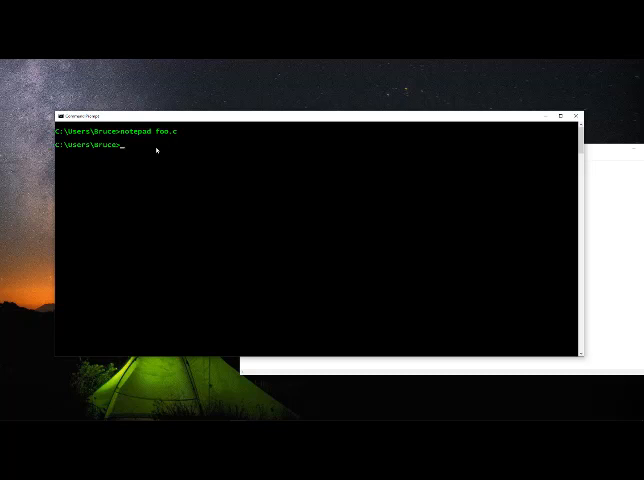
pyautogui.write('dir')
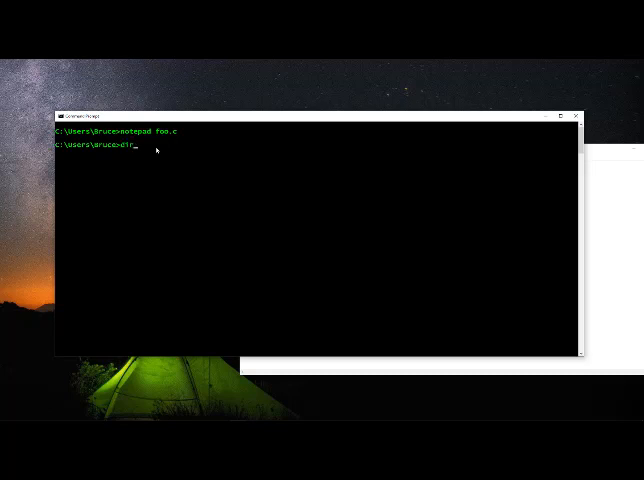
pyautogui.press('Return')
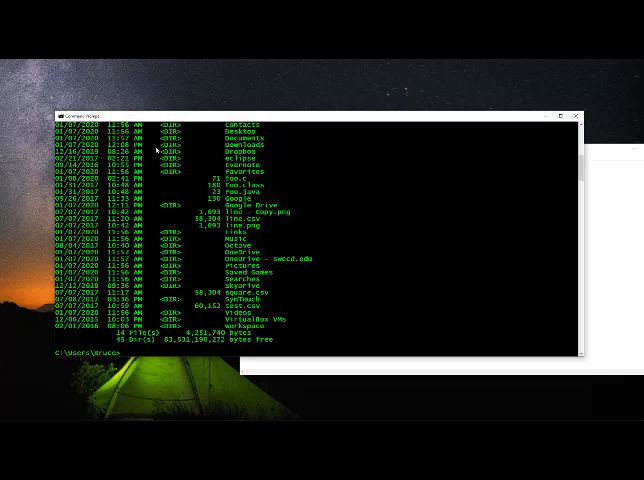
pyautogui.write('dir fo*')
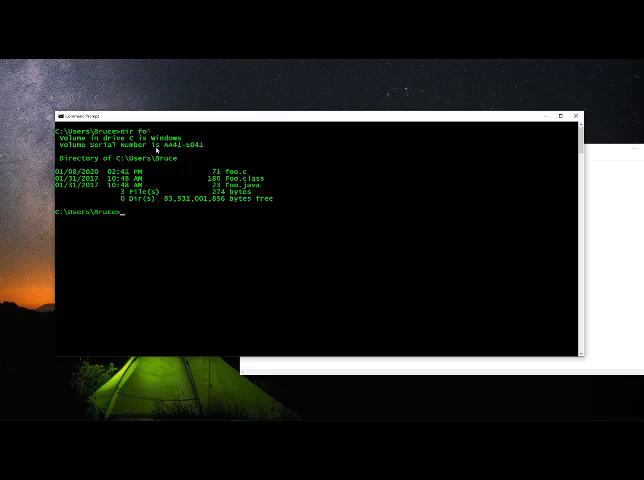
pyautogui.moveTo(416, 130)
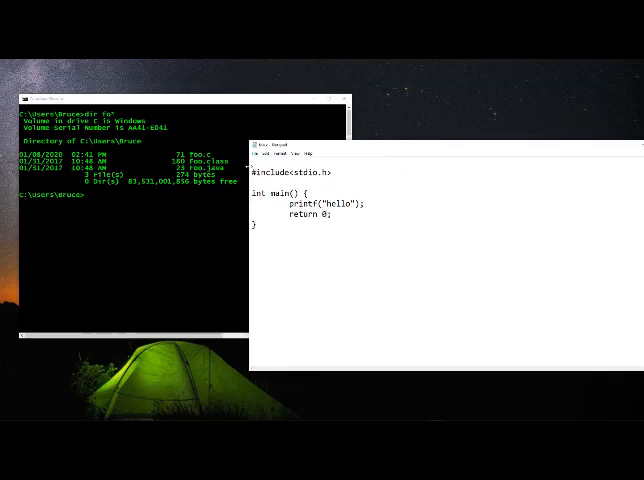
pyautogui.moveTo(296, 144); pyautogui.dragTo(440, 146)
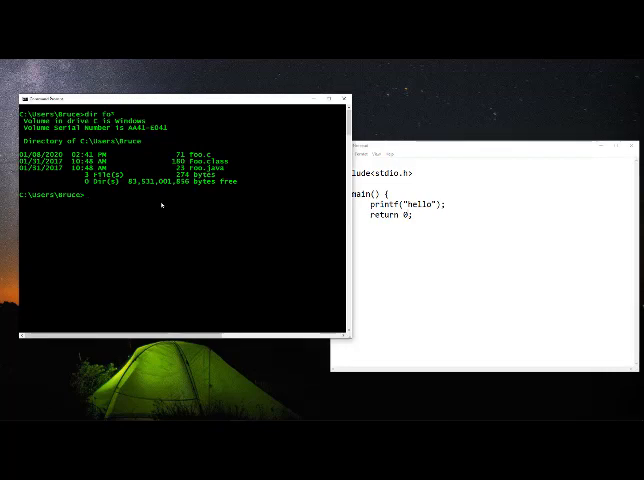
# Compile foo.c with gcc and list the folder sorted by date with dir /od
pyautogui.write('gcc foo.')
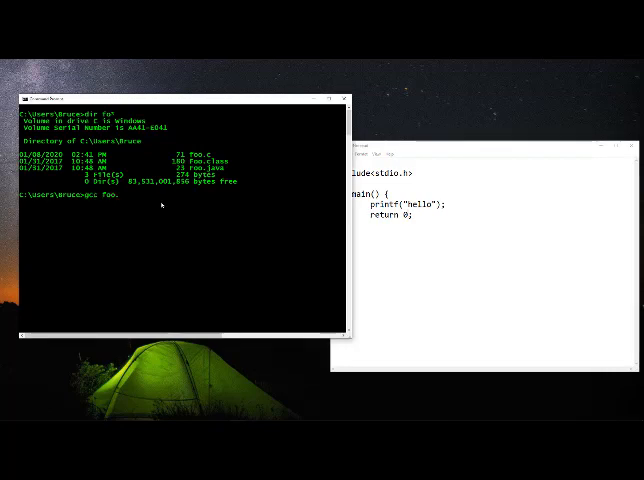
pyautogui.write('c')
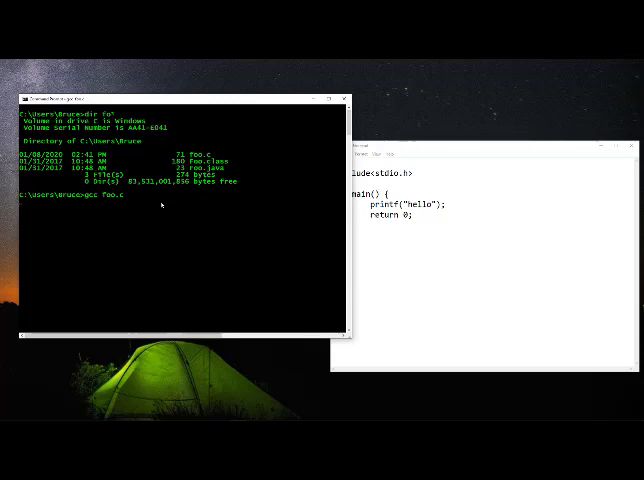
pyautogui.press('Return')
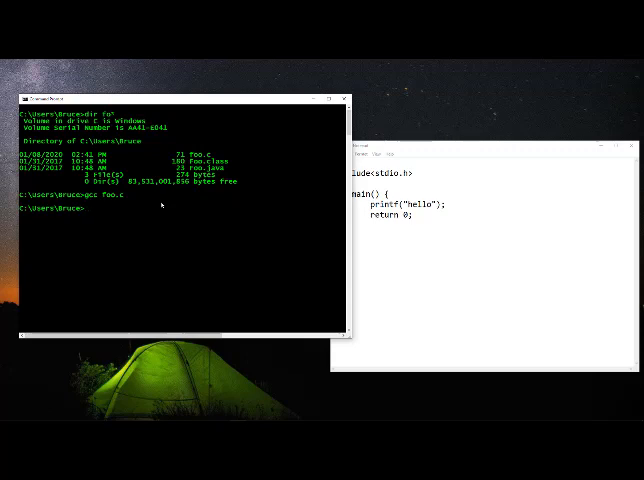
pyautogui.write('dir ./')
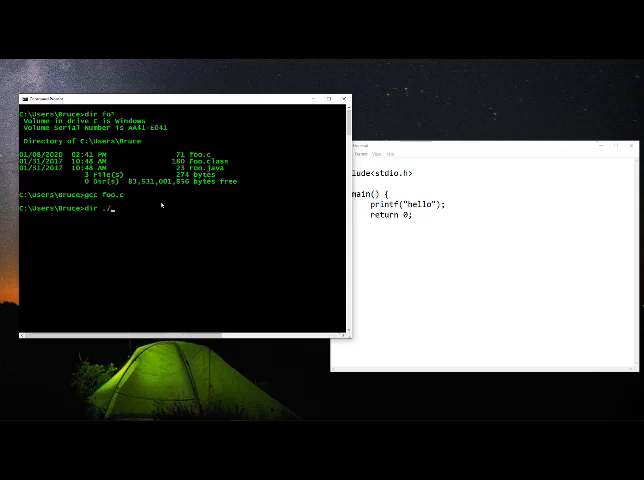
pyautogui.write('od')
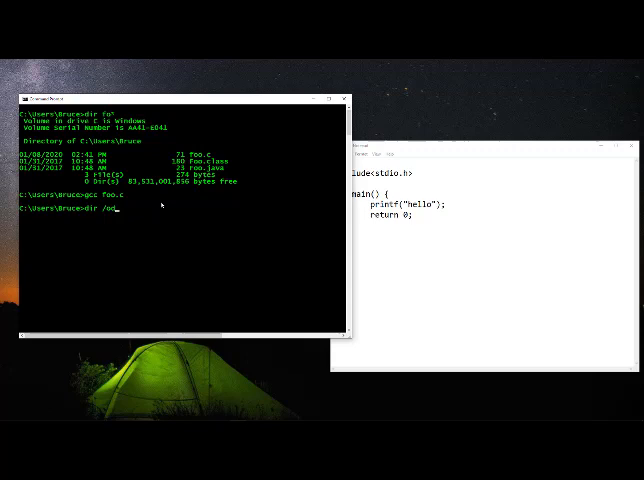
pyautogui.press('Return')
pyautogui.write('a.e')
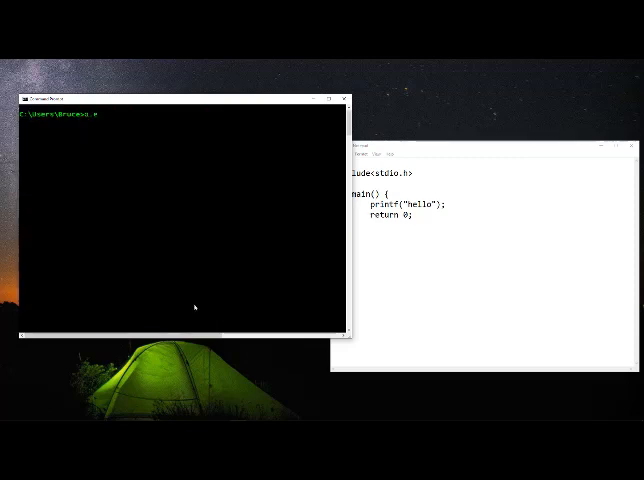
# Run the default compiled executable a.exe and view its output
pyautogui.press('Return')
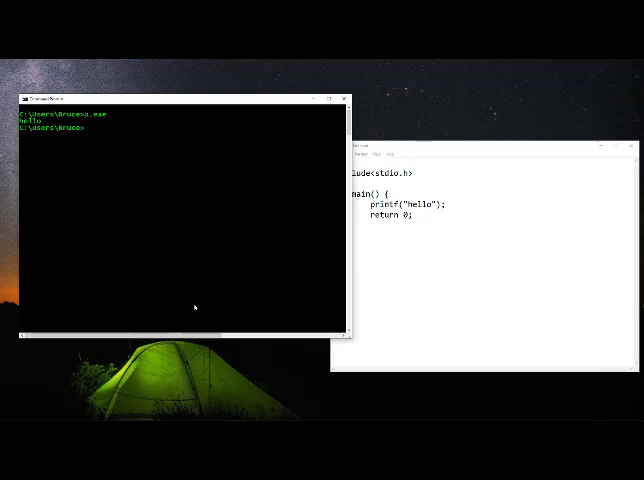
pyautogui.moveTo(228, 256)
pyautogui.write('a')
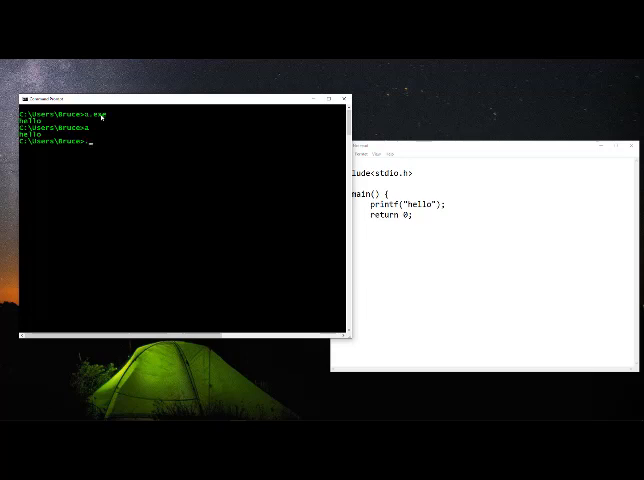
pyautogui.write('/')
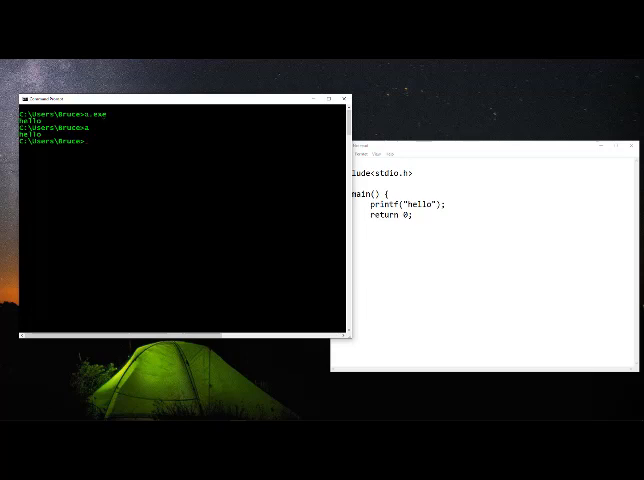
pyautogui.moveTo(96, 146)
pyautogui.write('dir fo*')
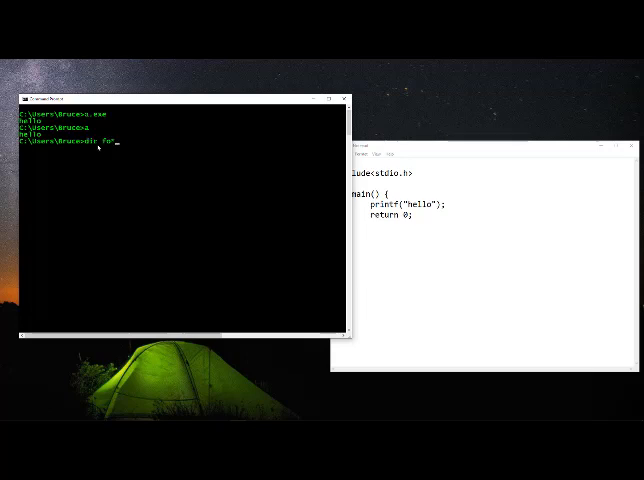
# Compile foo.c into an executable named hello with gcc -o hello
pyautogui.write('/od')
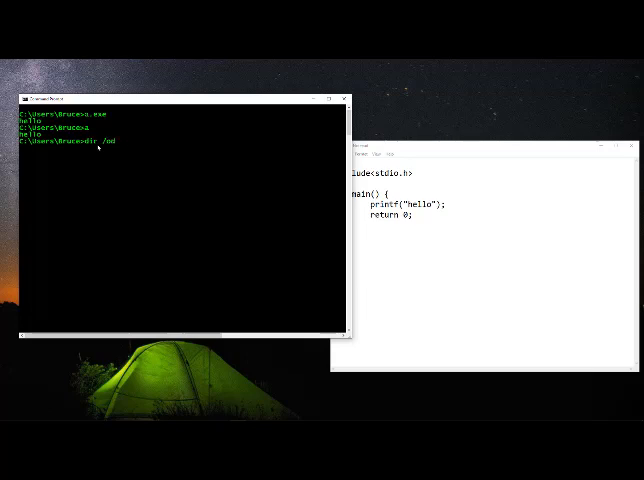
pyautogui.write('gcc fmo.c -')
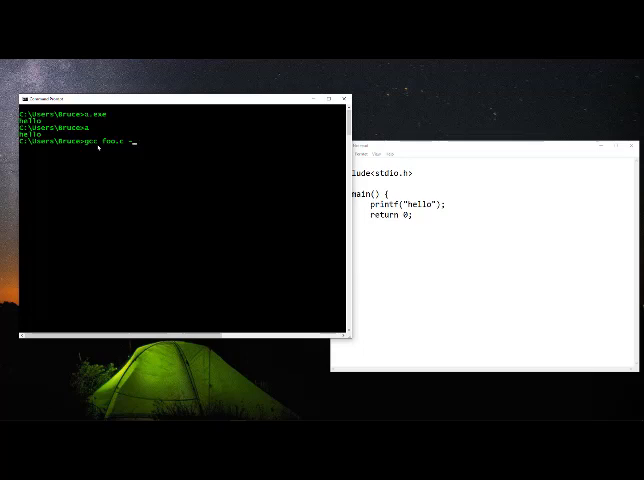
pyautogui.write('o')
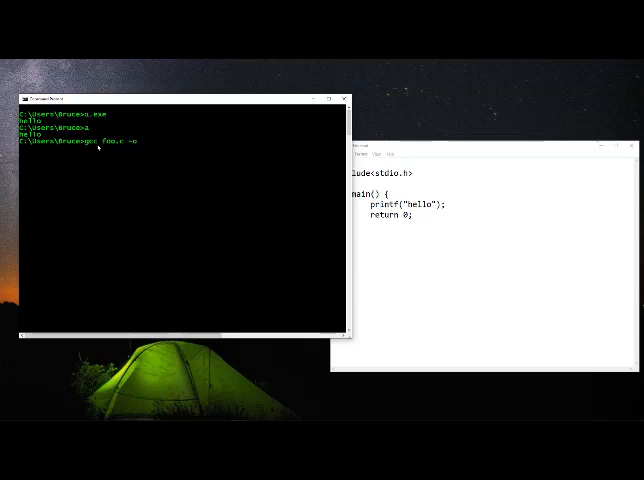
pyautogui.write('hello')
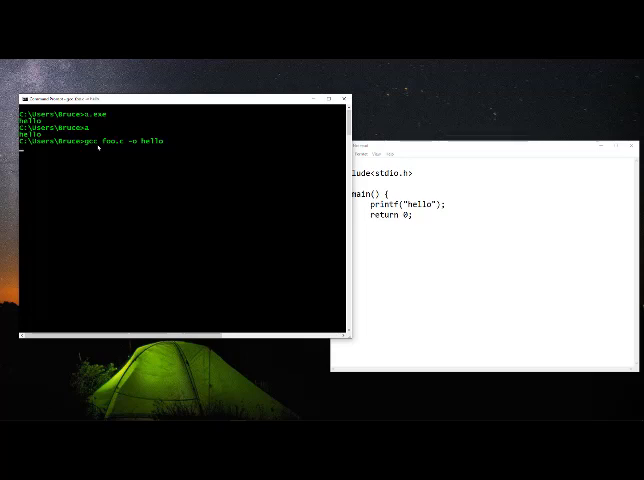
pyautogui.press('Return')
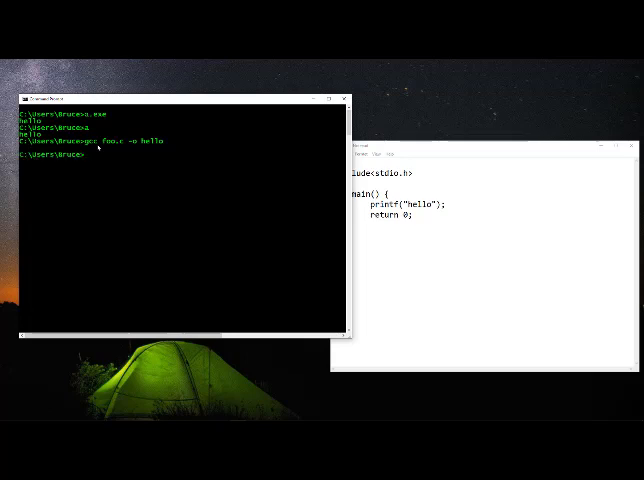
# List the folder's files in date order with dir /od to see hello.exe
pyautogui.write('dir')
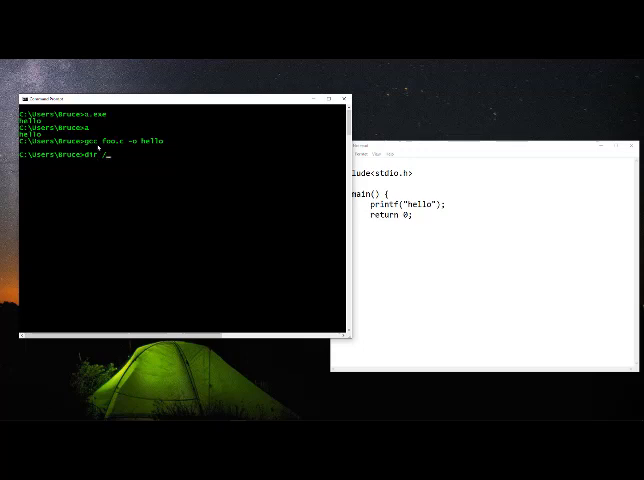
pyautogui.write('/od')
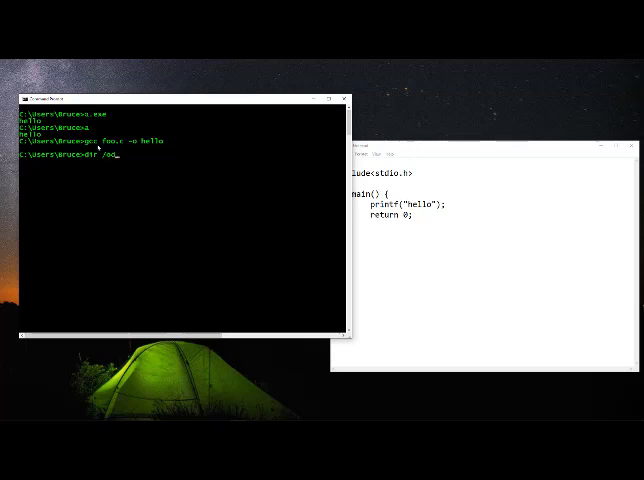
pyautogui.press('Return')
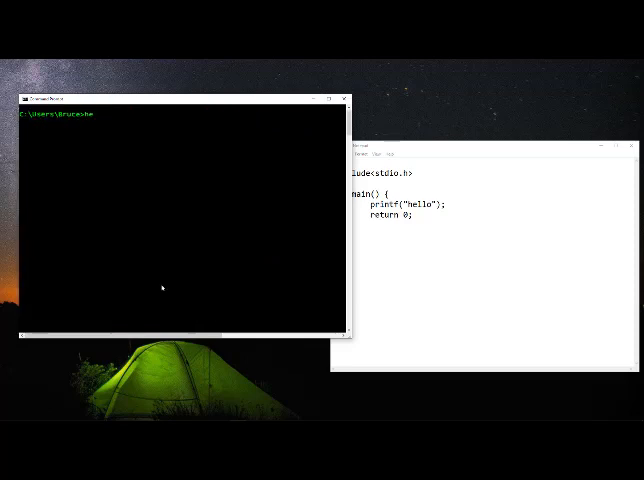
# Run hello so it prints hello, then enter gcc --help at the cleared prompt
pyautogui.write('hello')
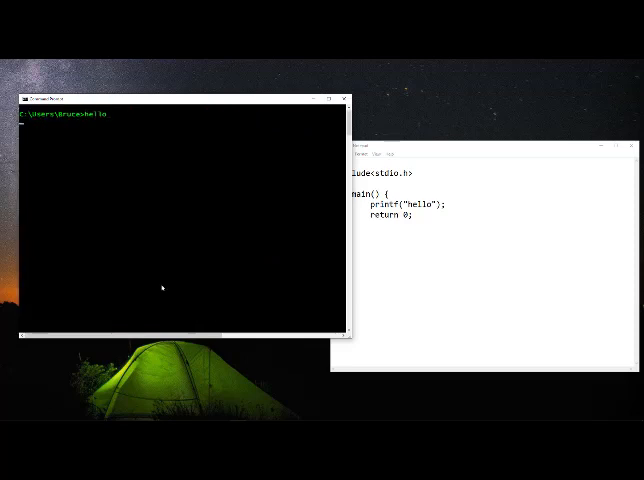
pyautogui.press('Return')
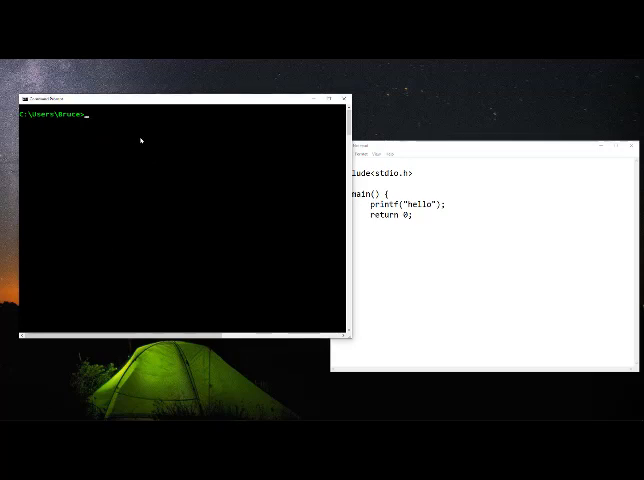
pyautogui.write('gcc /?')
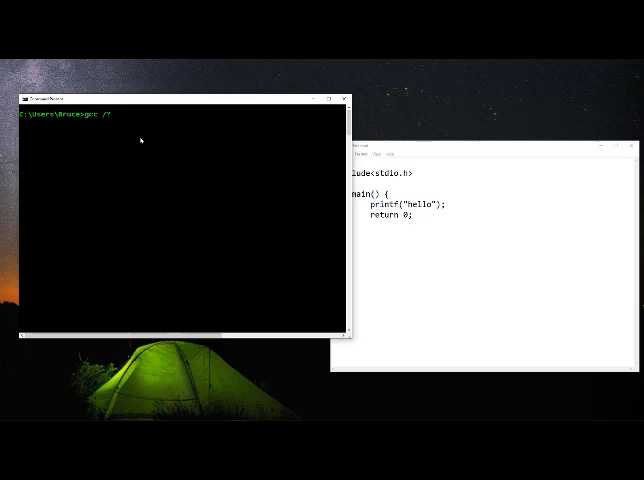
pyautogui.write('--help')
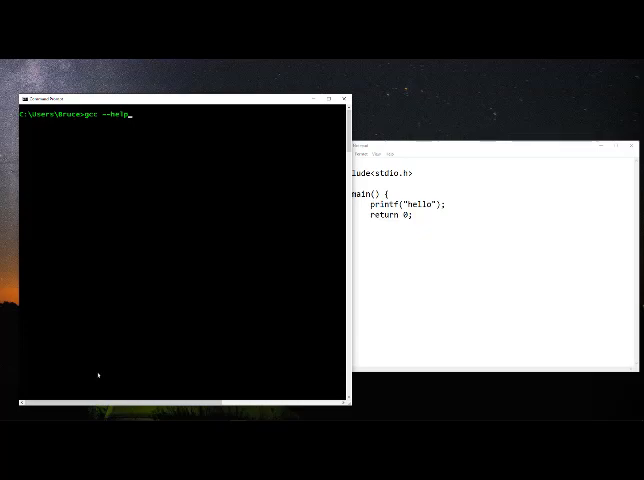
# Show gcc's full option listing with gcc --help and scroll through it
pyautogui.press('Return')
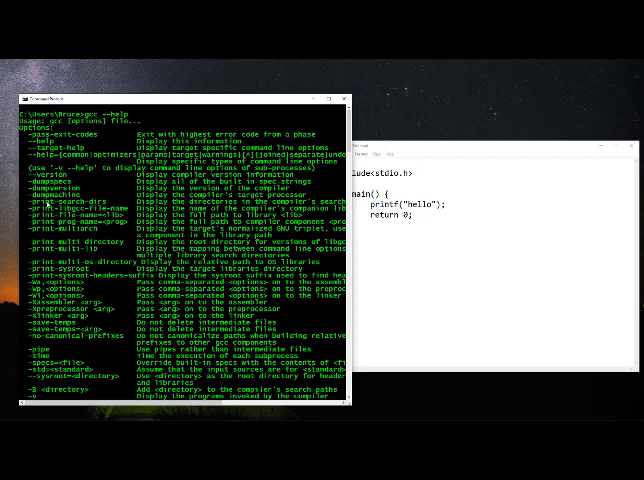
pyautogui.scroll(-3)
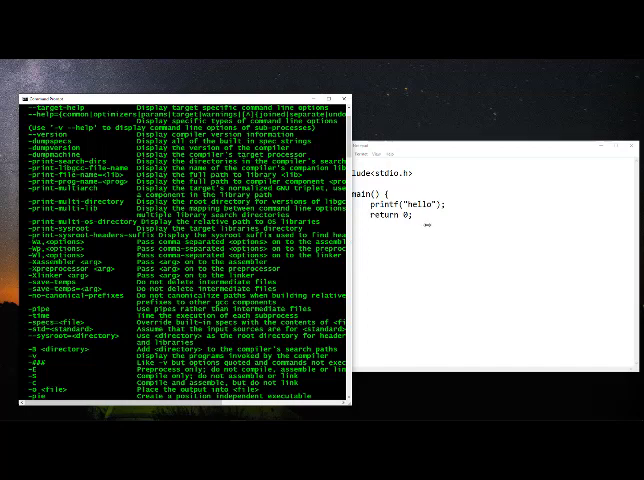
pyautogui.scroll(-3)
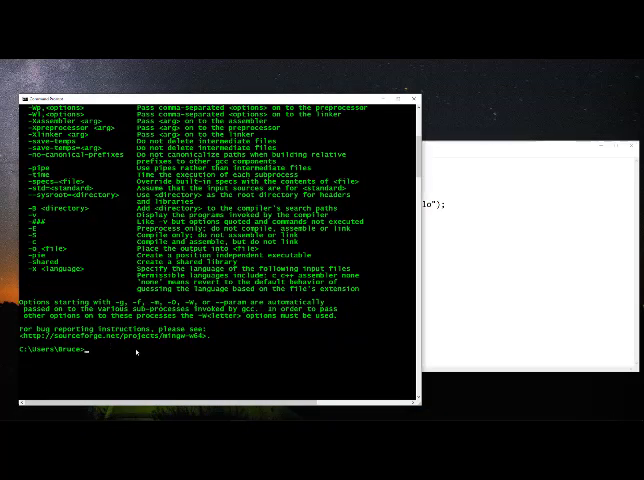
pyautogui.write('gcc --help')
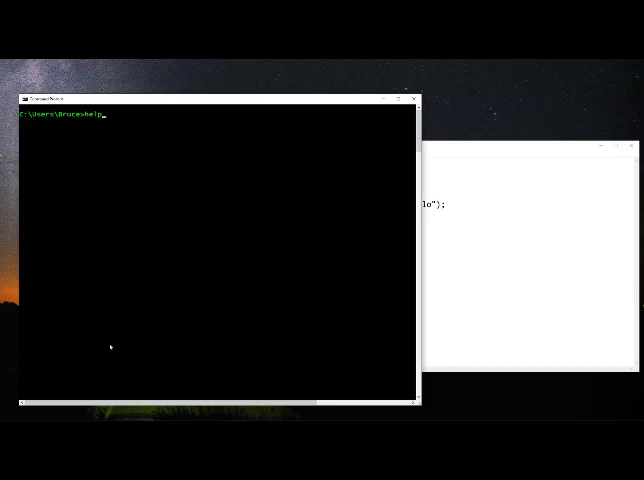
# Run help and scroll through the list of built-in commands and descriptions
pyautogui.press('Return')
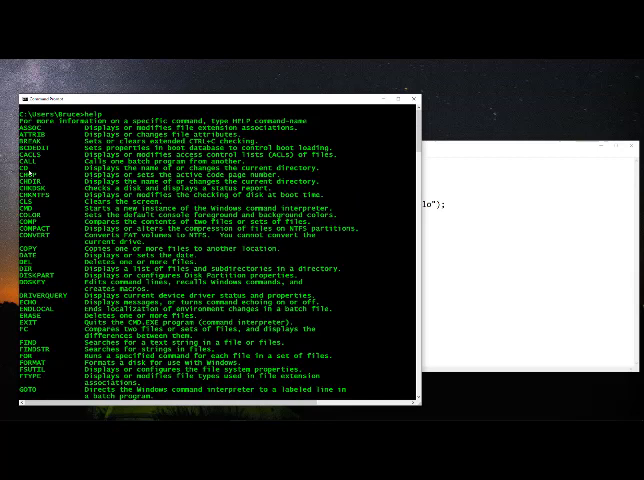
pyautogui.scroll(-3)
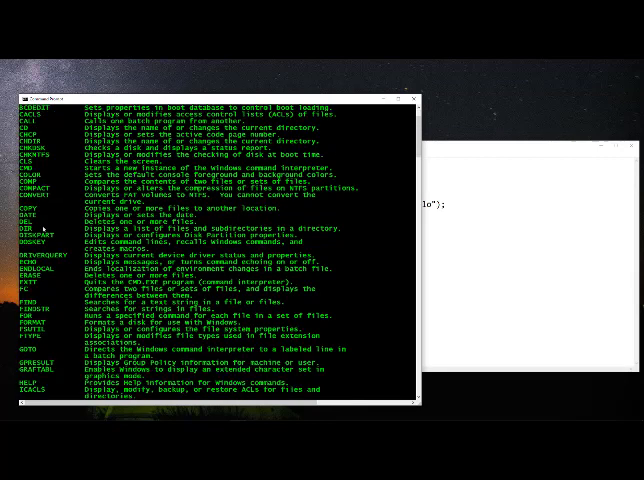
pyautogui.scroll(-3)
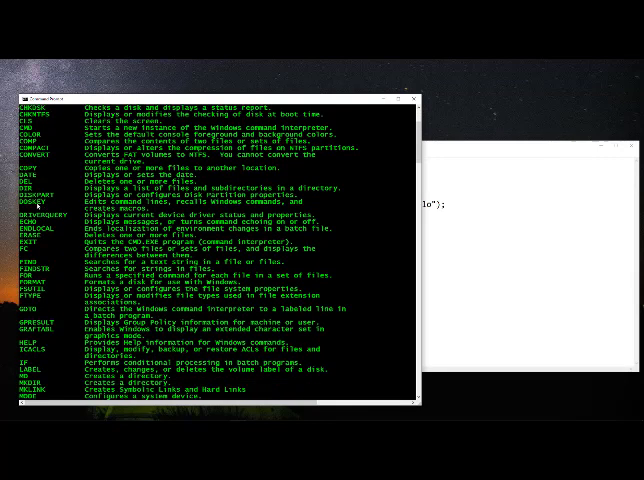
pyautogui.scroll(-3)
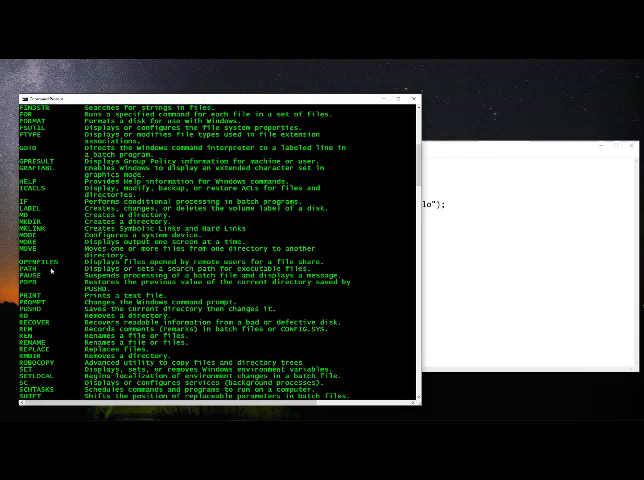
pyautogui.scroll(-3)
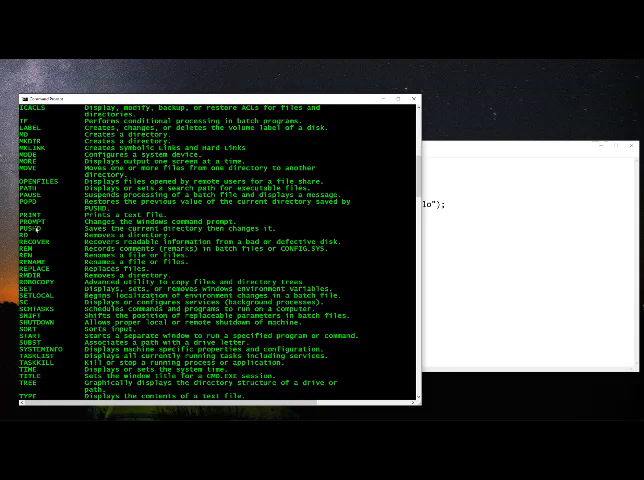
pyautogui.scroll(-3)
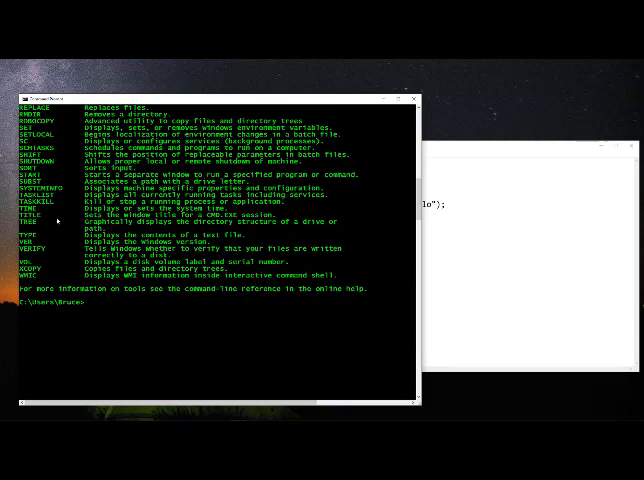
pyautogui.moveTo(182, 304)
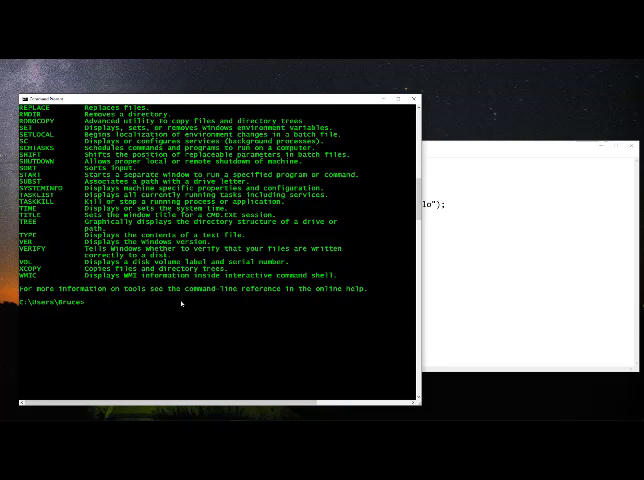
# Run a prompt command with the g argument to change the prompt format
pyautogui.write('prompt $')
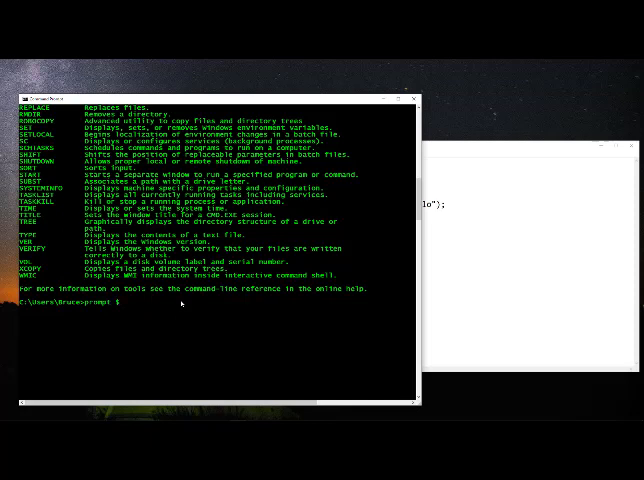
pyautogui.write('g')
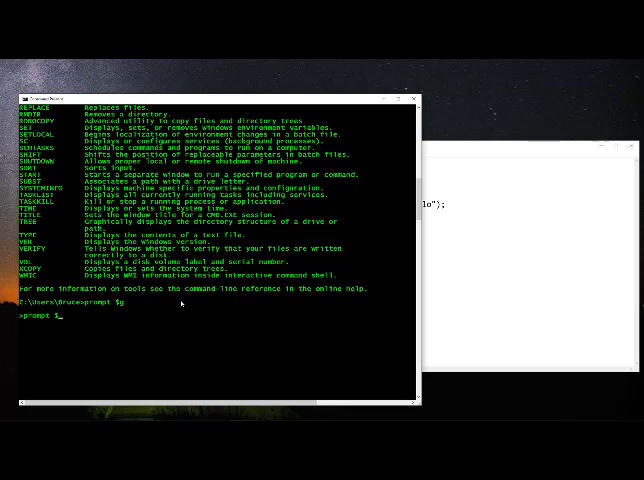
pyautogui.press('Return')
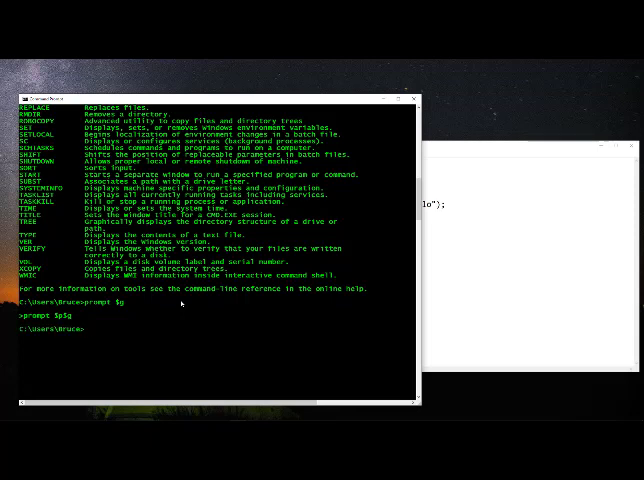
pyautogui.moveTo(132, 332)
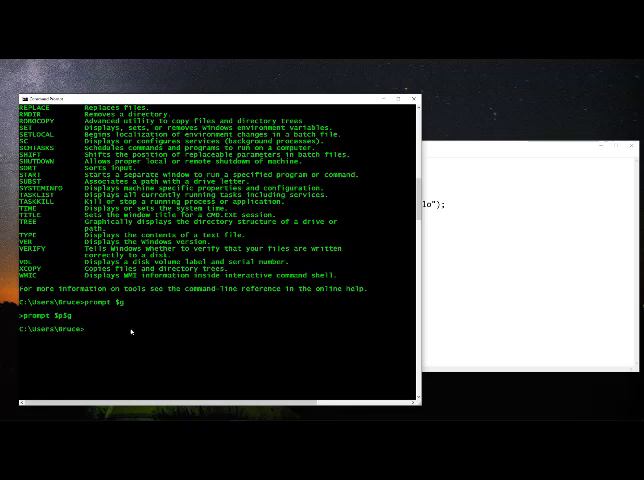